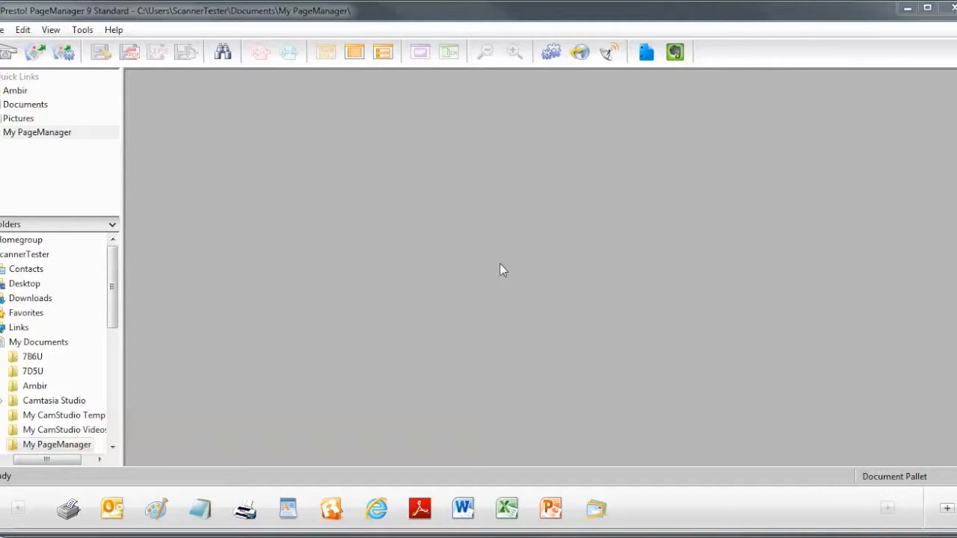
{"action": "mouse_move", "coordinate": [259, 119]}
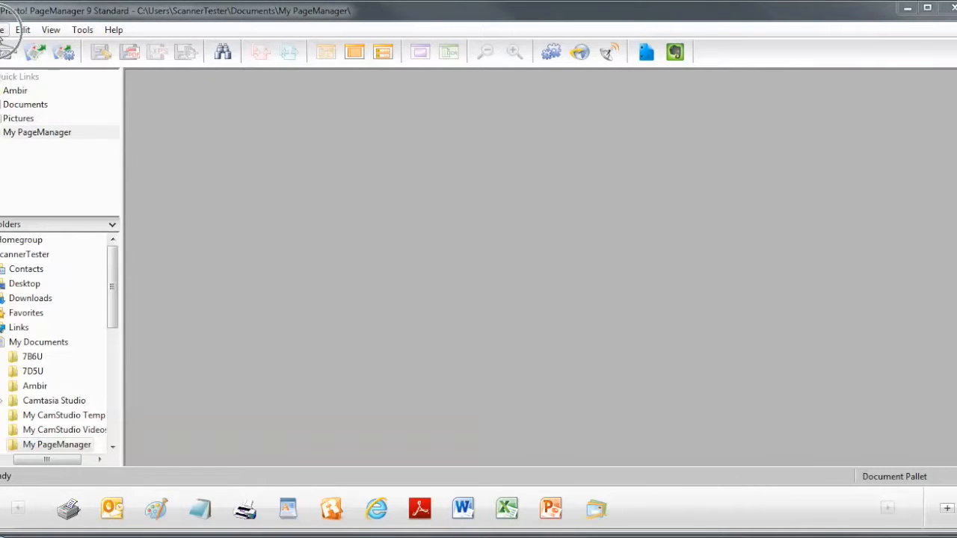
- Set the scanning source to nForm by AmbirTechnology via File > Select Source
{"action": "left_click", "coordinate": [5, 29]}
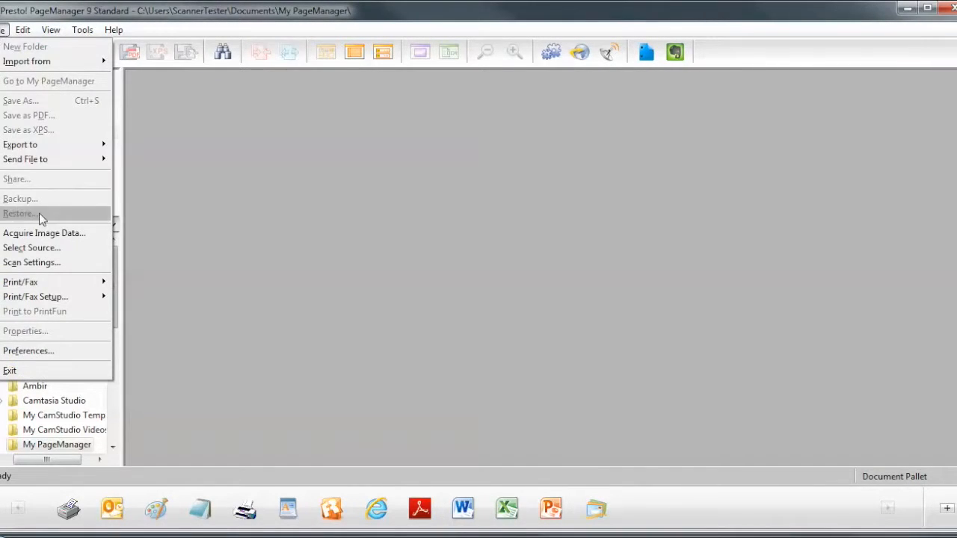
{"action": "mouse_move", "coordinate": [32, 247]}
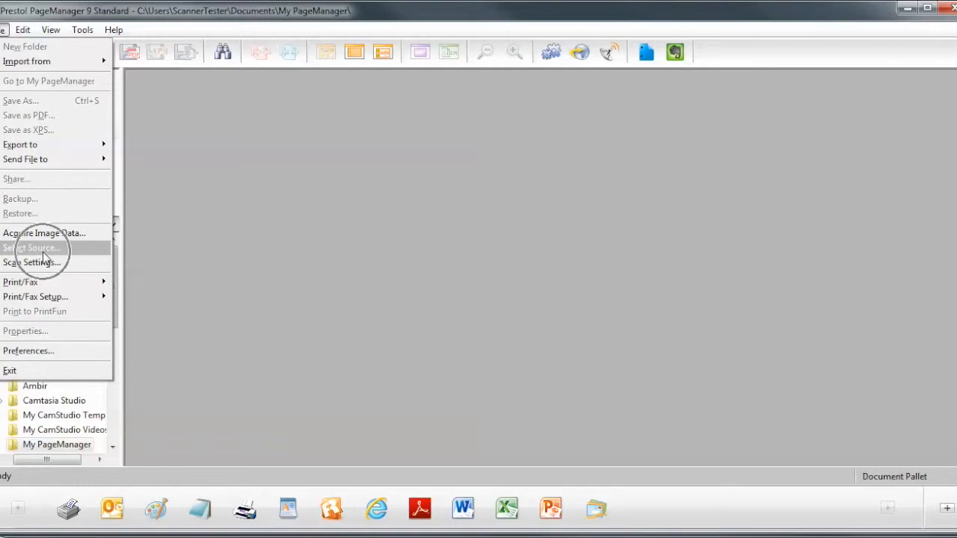
{"action": "left_click", "coordinate": [32, 247]}
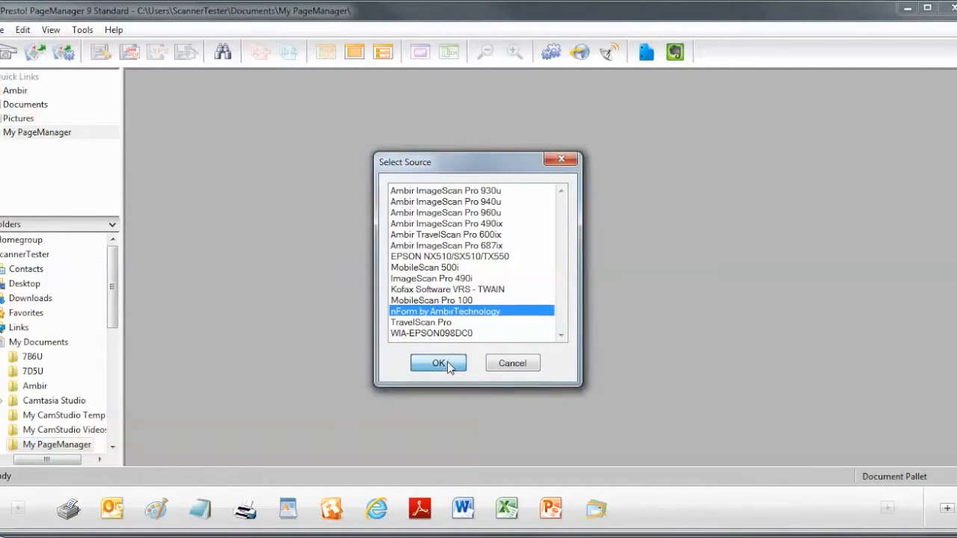
{"action": "left_click", "coordinate": [437, 363]}
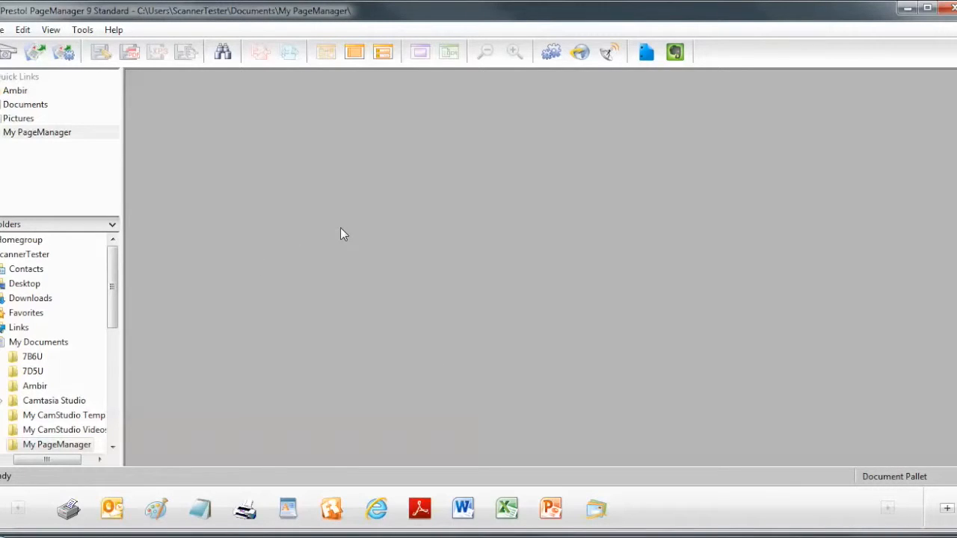
{"action": "mouse_move", "coordinate": [188, 119]}
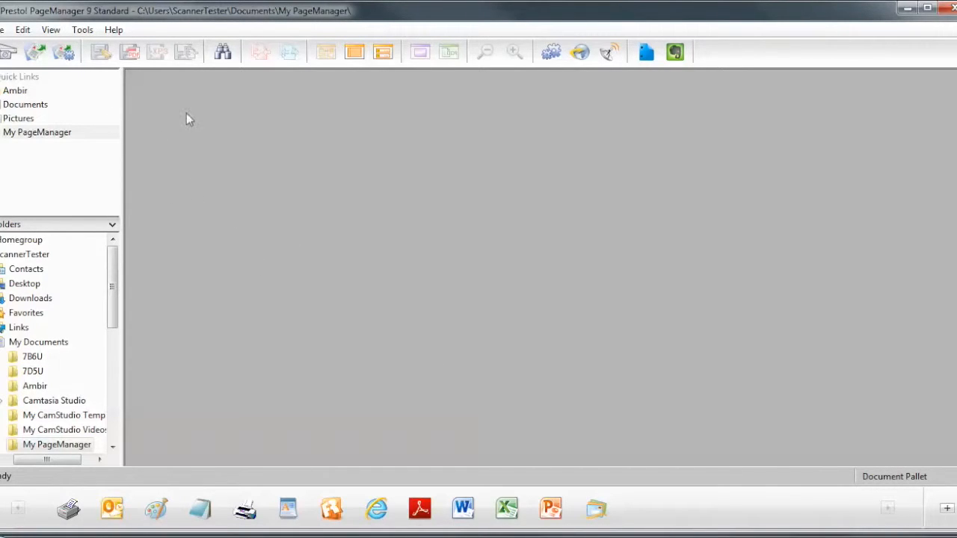
{"action": "left_click", "coordinate": [4, 30]}
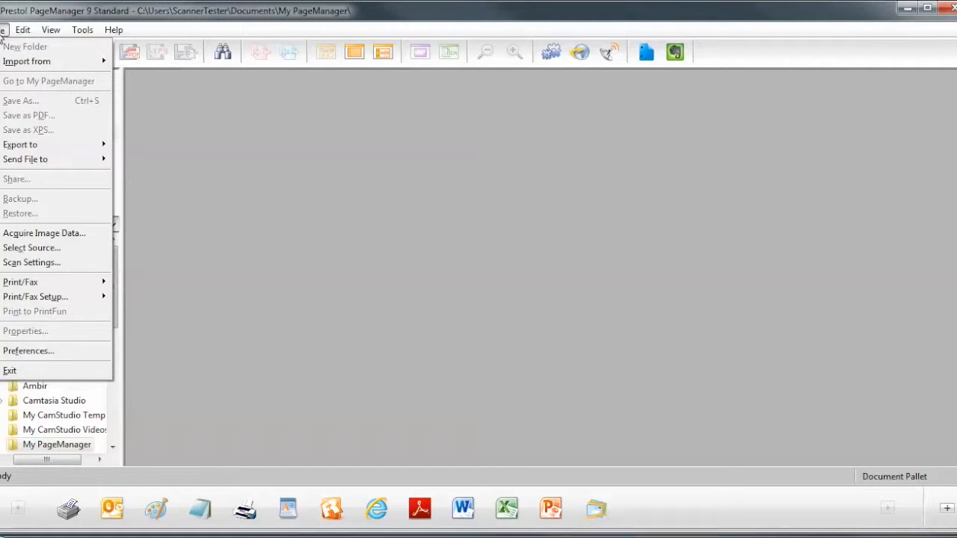
{"action": "mouse_move", "coordinate": [52, 262]}
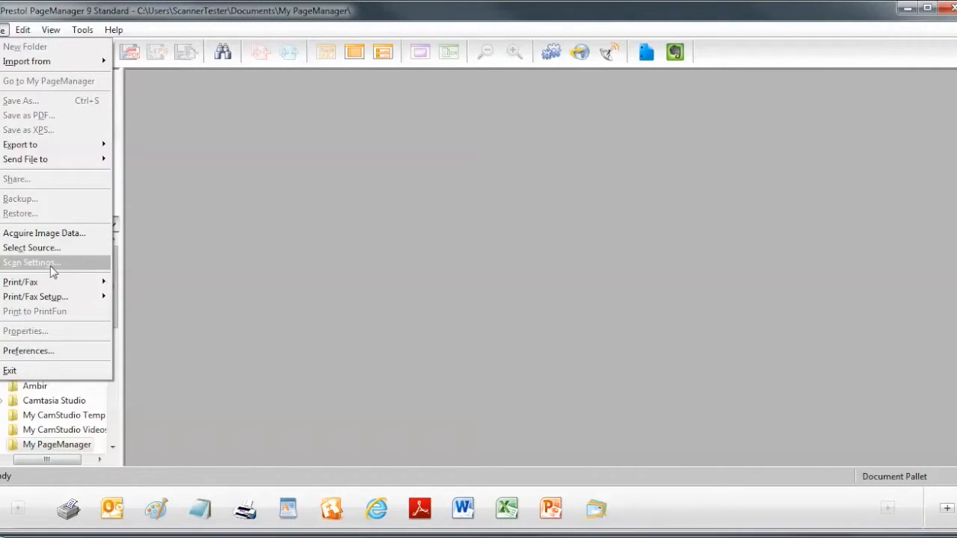
{"action": "left_click", "coordinate": [32, 263]}
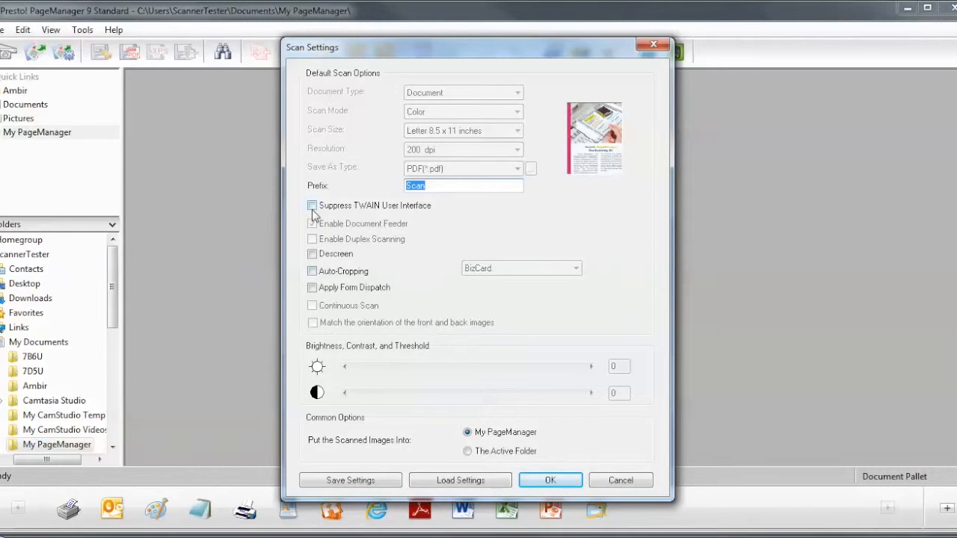
{"action": "left_click", "coordinate": [311, 222]}
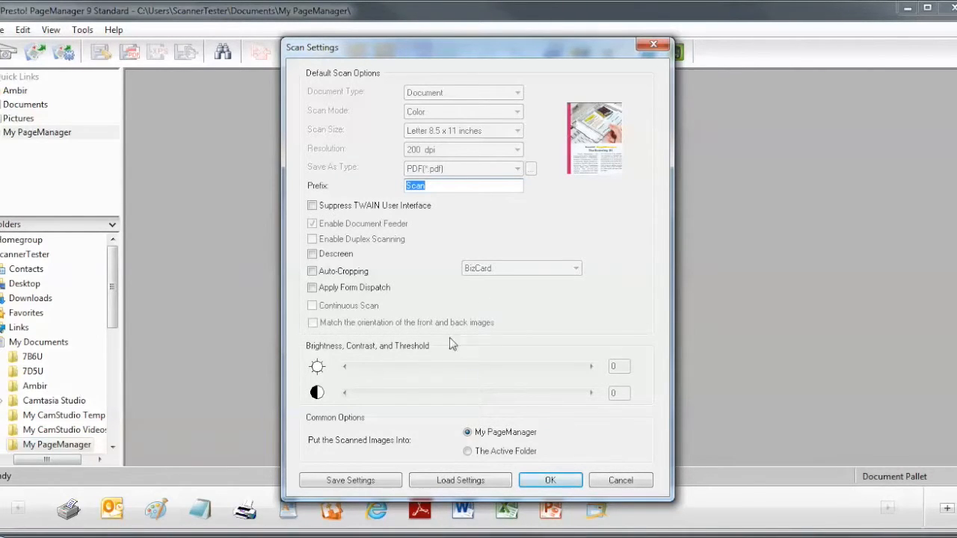
{"action": "mouse_move", "coordinate": [601, 436]}
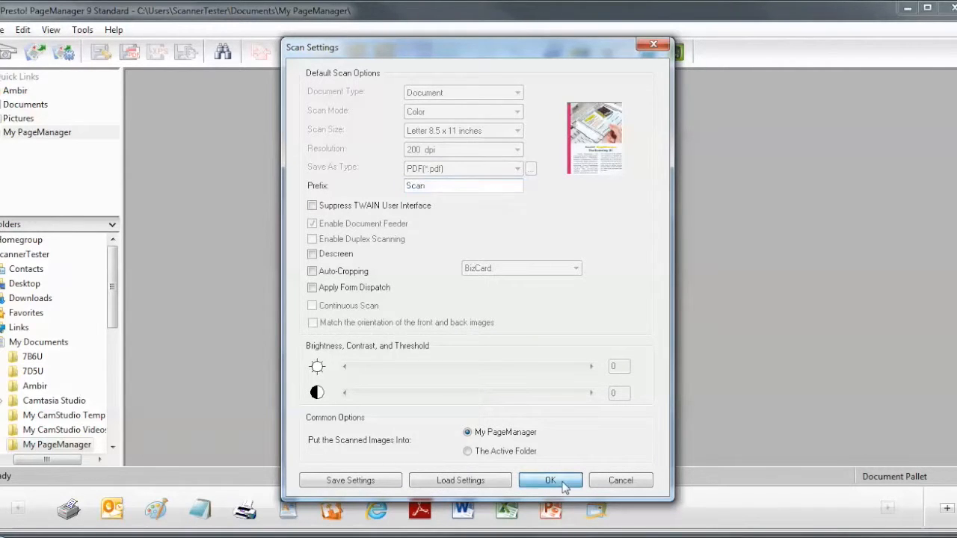
{"action": "left_click", "coordinate": [550, 480]}
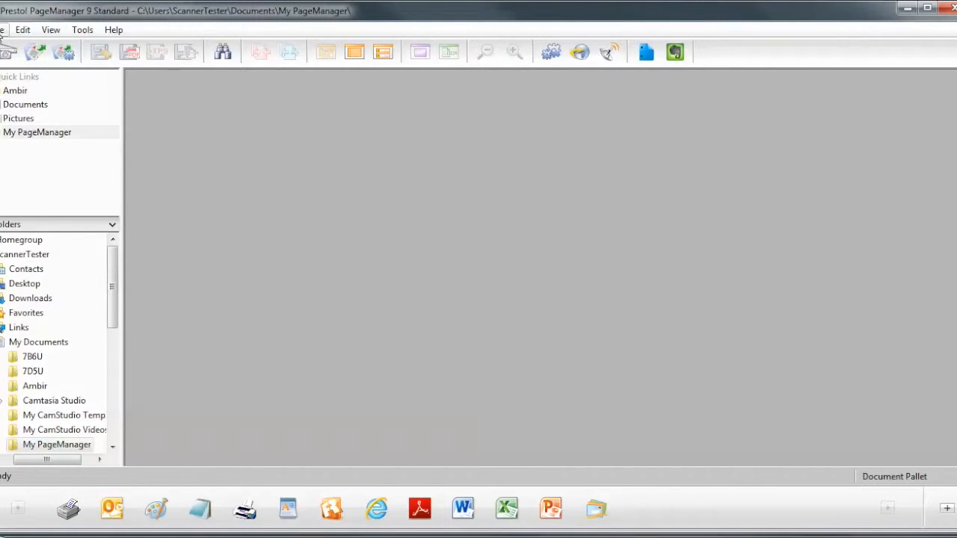
- Acquire image data to open the nForm by Ambir Technology session list
{"action": "left_click", "coordinate": [6, 29]}
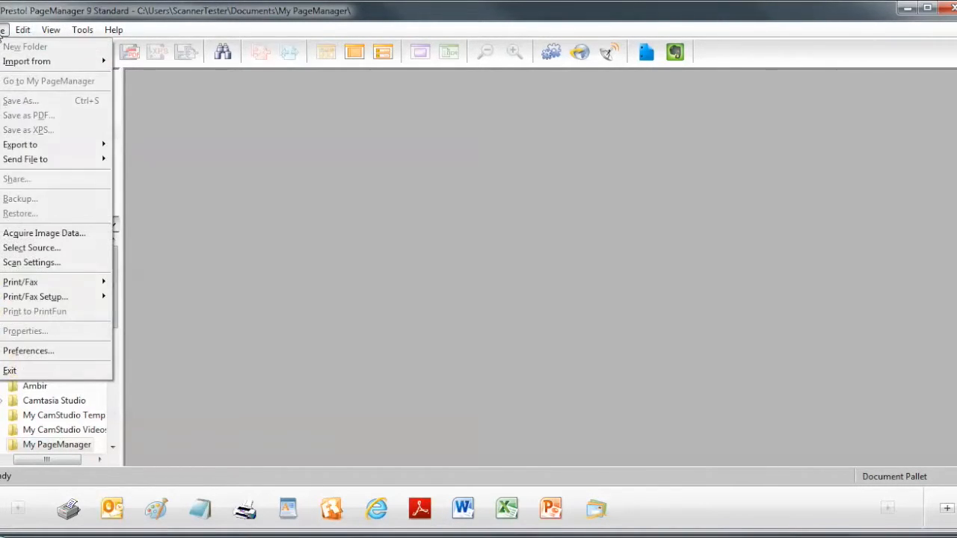
{"action": "mouse_move", "coordinate": [44, 233]}
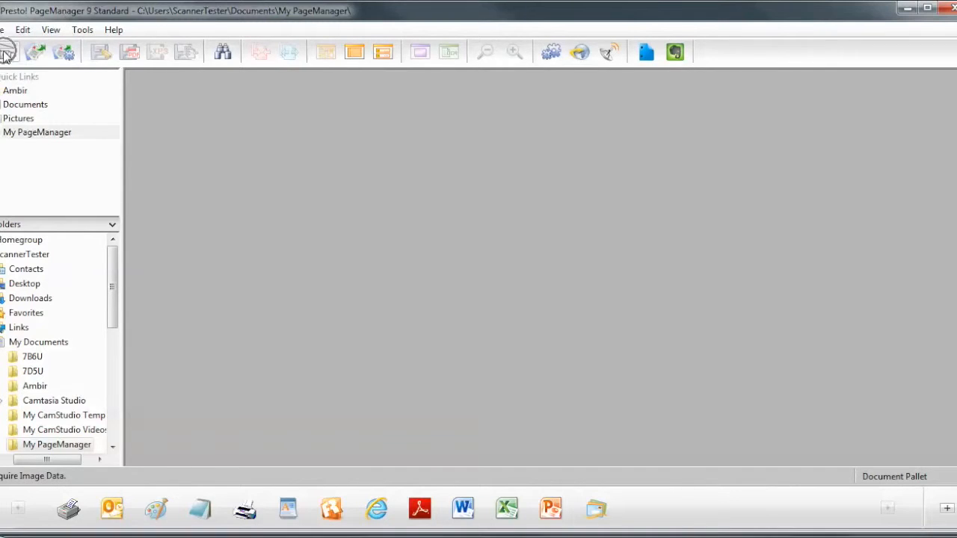
{"action": "left_click", "coordinate": [7, 52]}
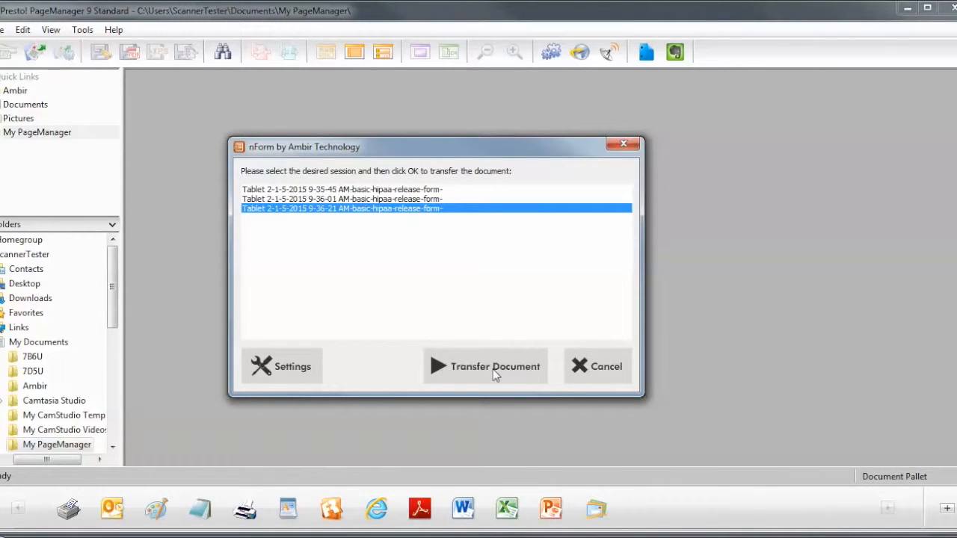
{"action": "mouse_move", "coordinate": [671, 421]}
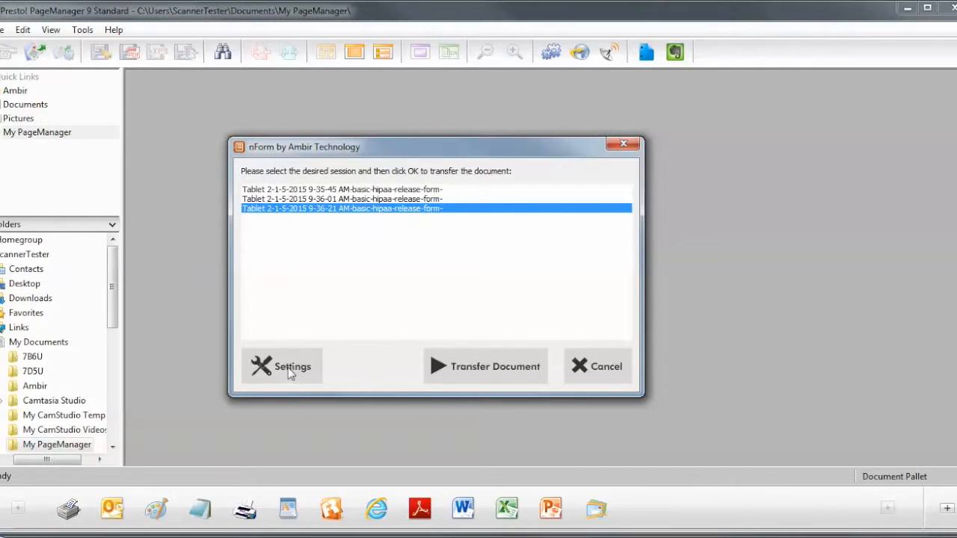
{"action": "left_click", "coordinate": [282, 366]}
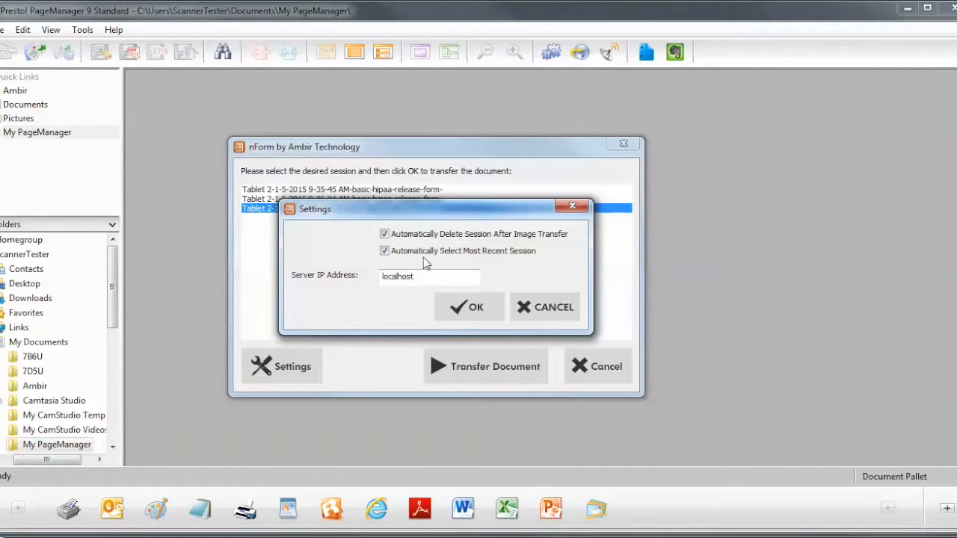
{"action": "mouse_move", "coordinate": [417, 296]}
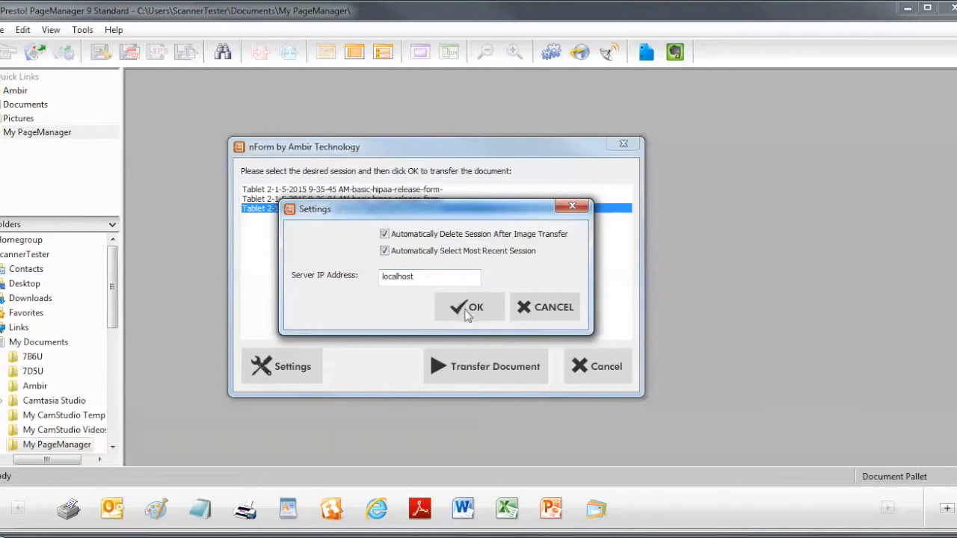
{"action": "left_click", "coordinate": [468, 306]}
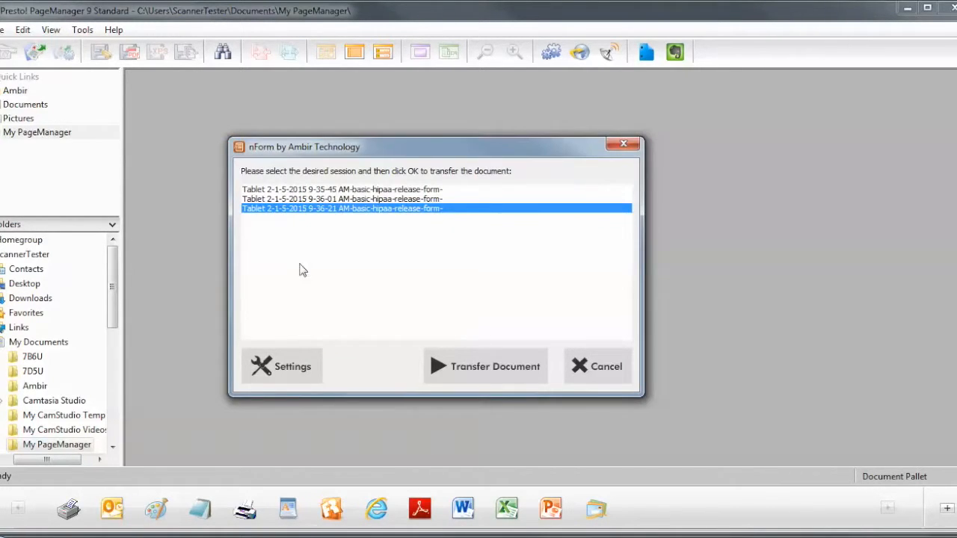
- Transfer the newest tablet session's HIPAA form, importing it as Scan0001.pdf
{"action": "left_click", "coordinate": [485, 366]}
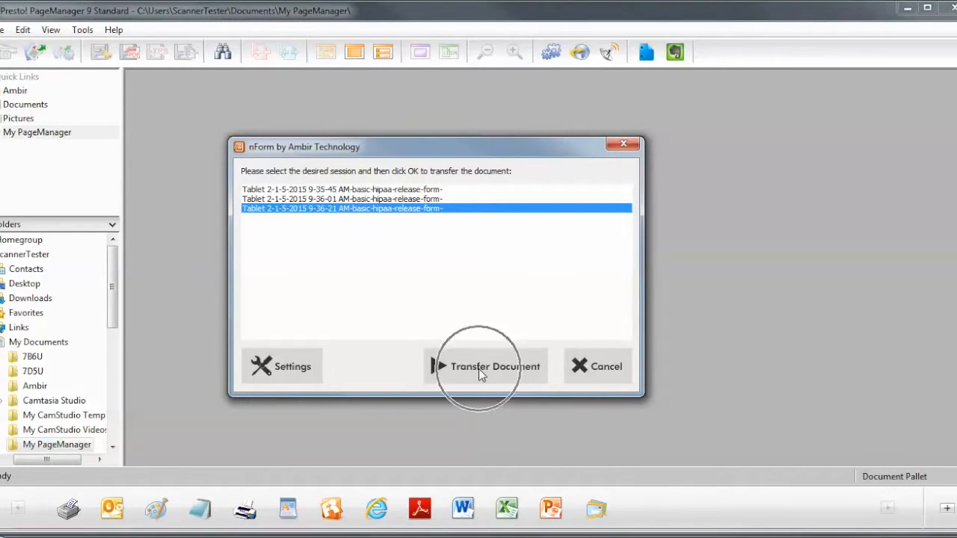
{"action": "left_click", "coordinate": [485, 367]}
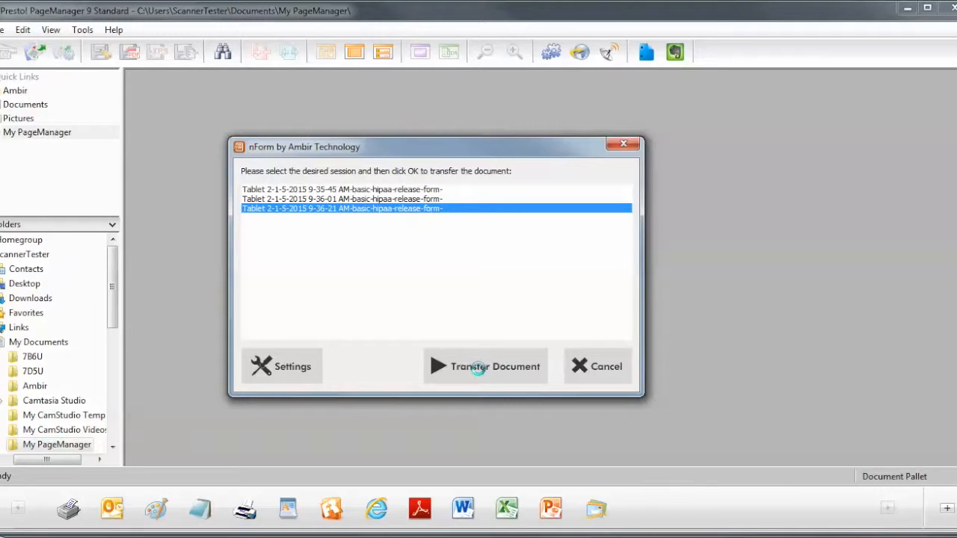
{"action": "left_click", "coordinate": [485, 367]}
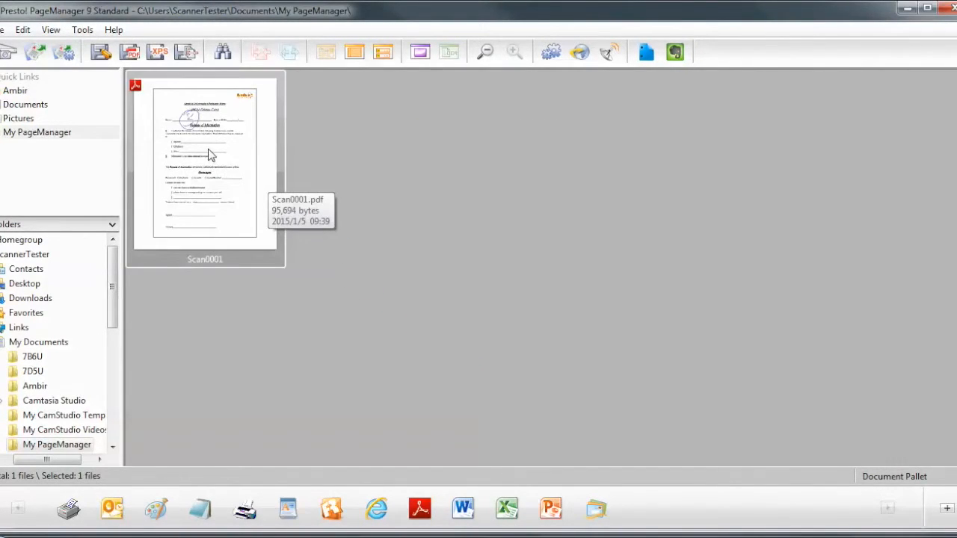
{"action": "mouse_move", "coordinate": [192, 144]}
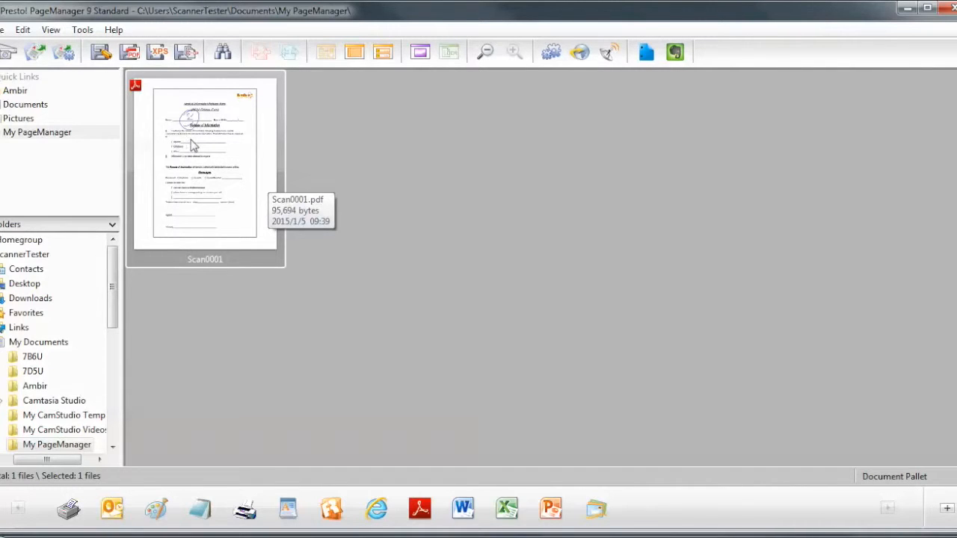
{"action": "mouse_move", "coordinate": [269, 148]}
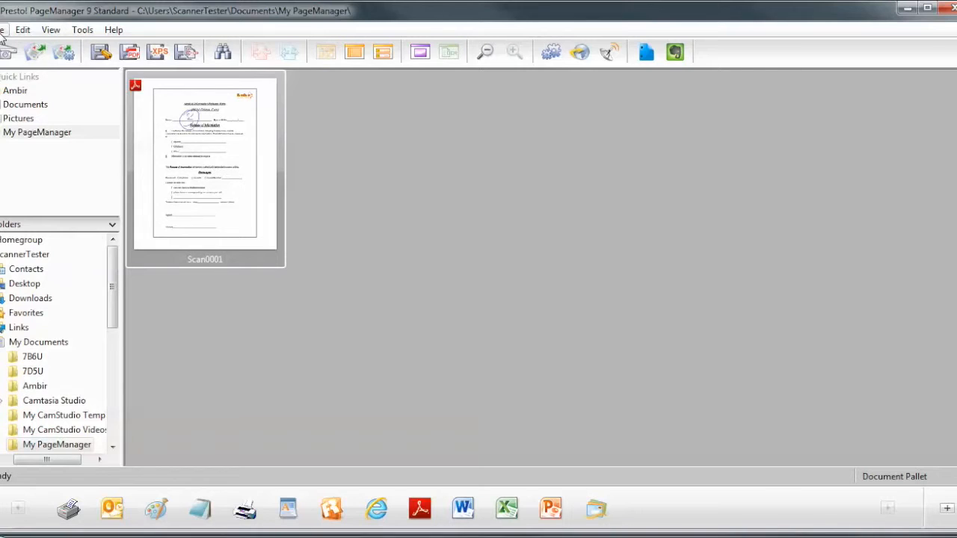
- Enable Suppress TWAIN User Interface in the default scan settings
{"action": "left_click", "coordinate": [6, 29]}
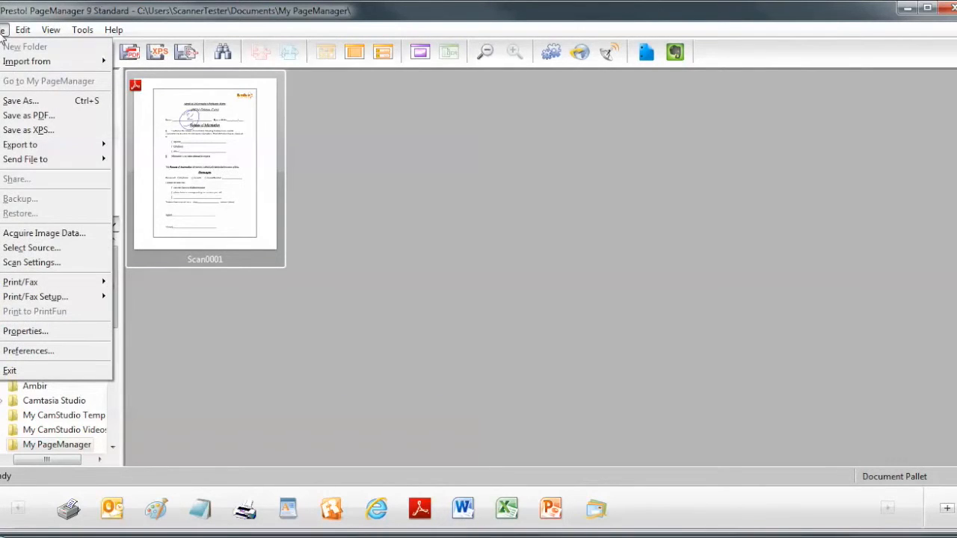
{"action": "mouse_move", "coordinate": [32, 247]}
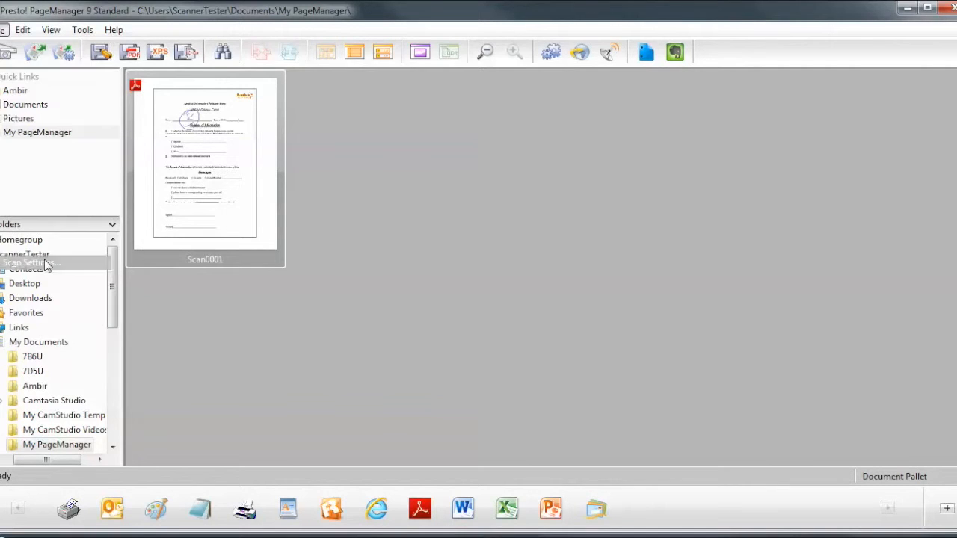
{"action": "left_click", "coordinate": [30, 263]}
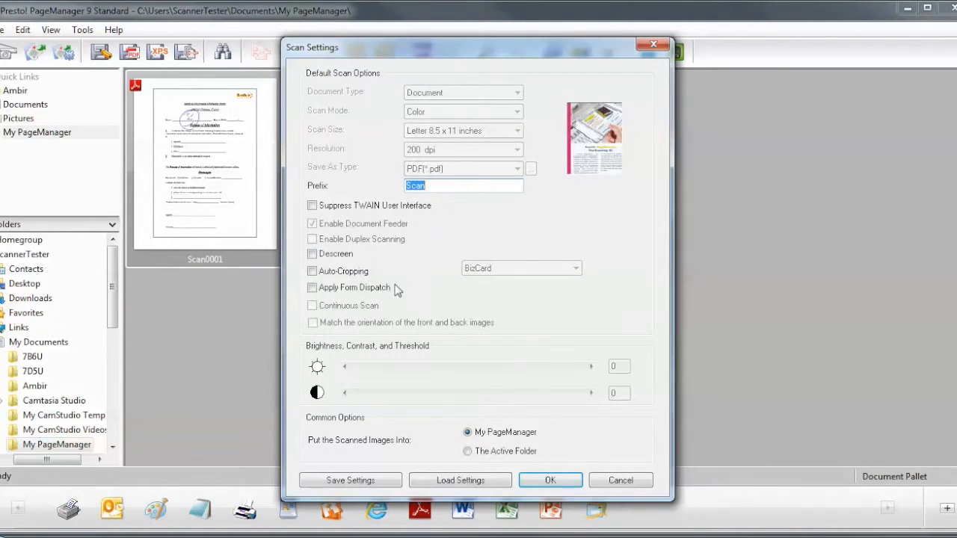
{"action": "left_click", "coordinate": [312, 204]}
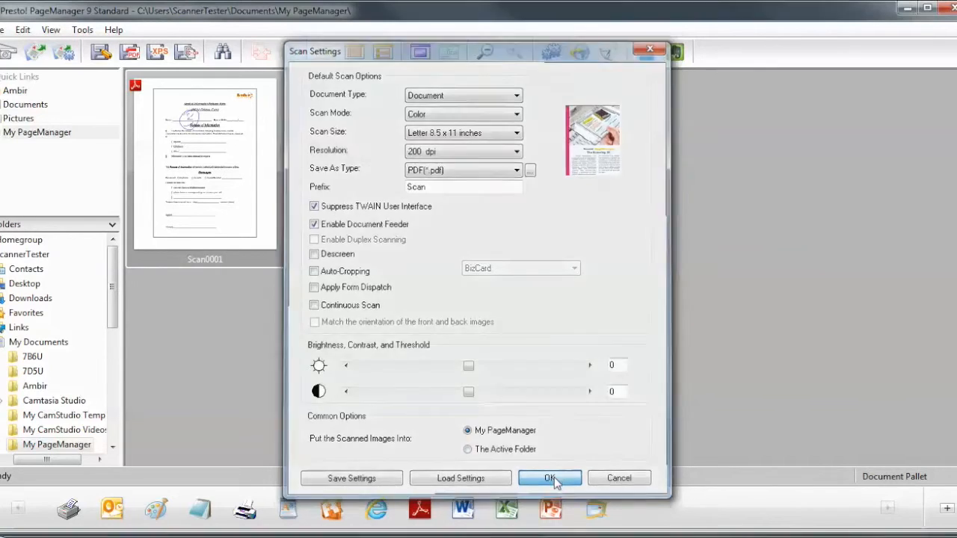
{"action": "left_click", "coordinate": [549, 477]}
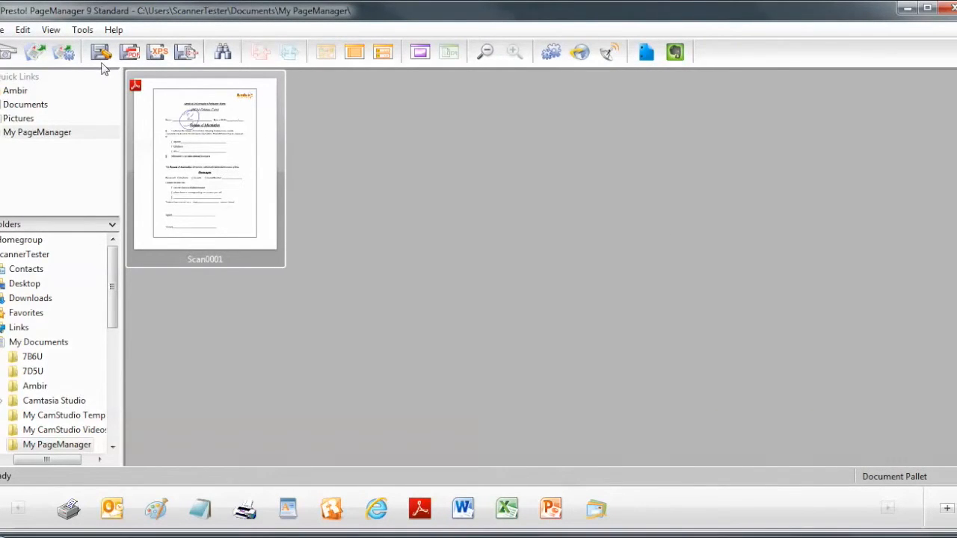
- Acquire the next HIPAA form directly from nForm as Scan0002
{"action": "left_click", "coordinate": [9, 52]}
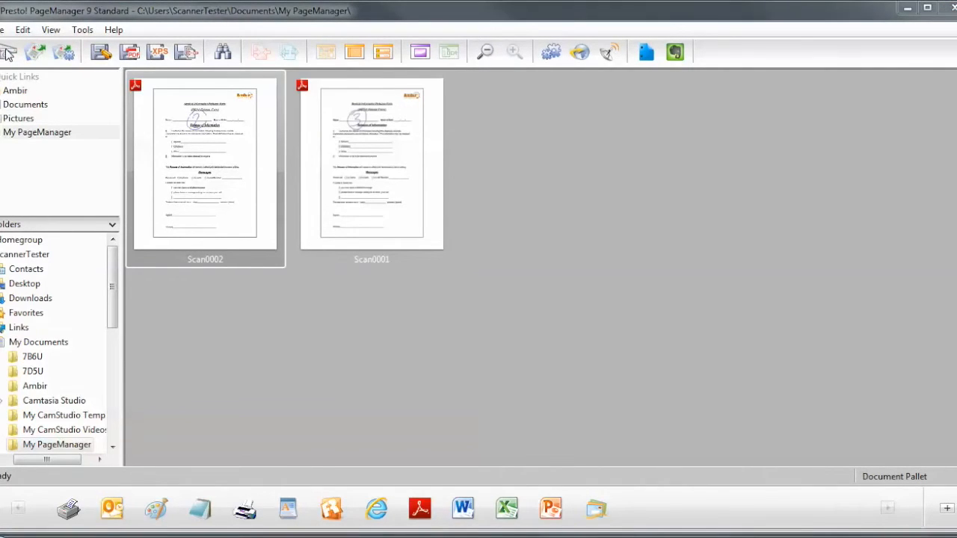
{"action": "mouse_move", "coordinate": [290, 222]}
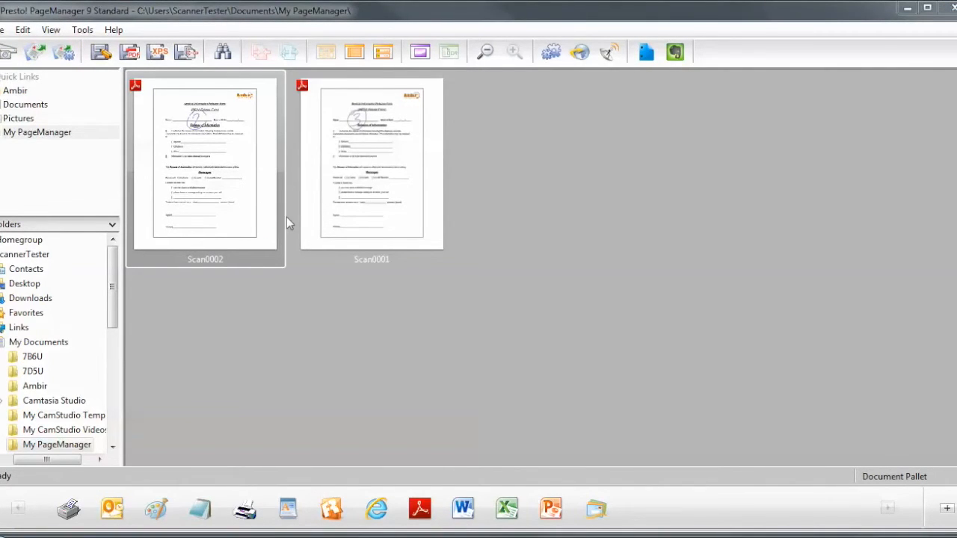